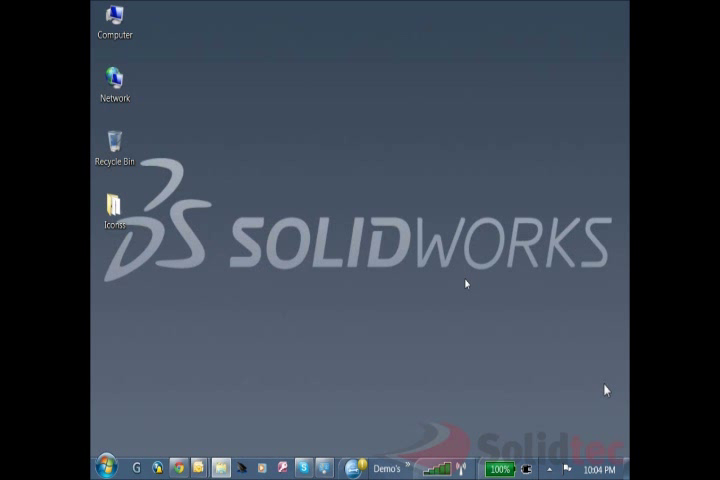
pyautogui.moveTo(480, 308)
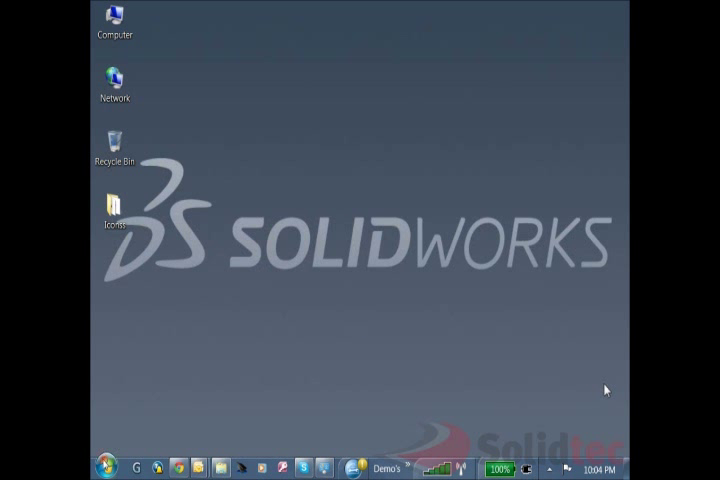
# Browse the Windows7_OS (C:) drive in Explorer to locate the existing SolidWorks Data folders
pyautogui.click(108, 468)
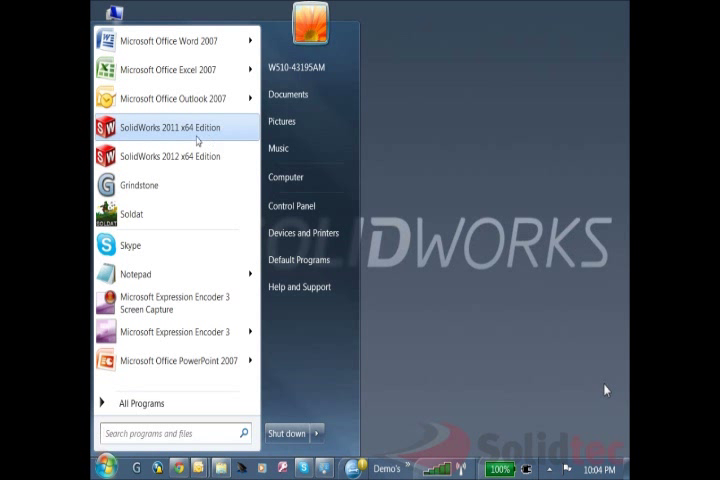
pyautogui.moveTo(180, 156)
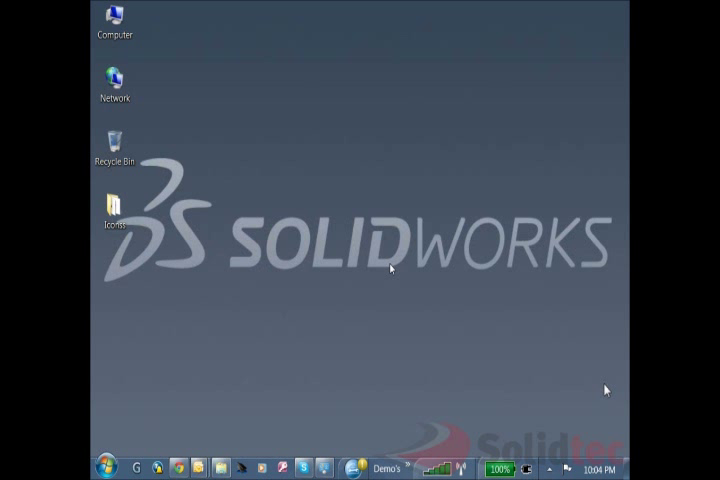
pyautogui.moveTo(336, 304)
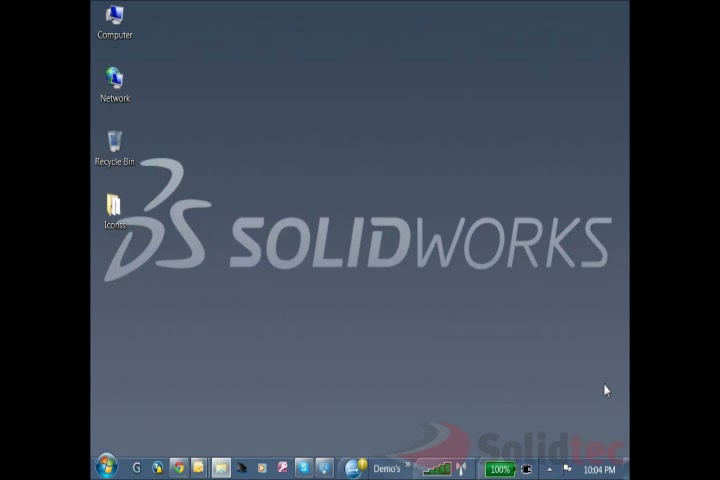
pyautogui.doubleClick(114, 18)
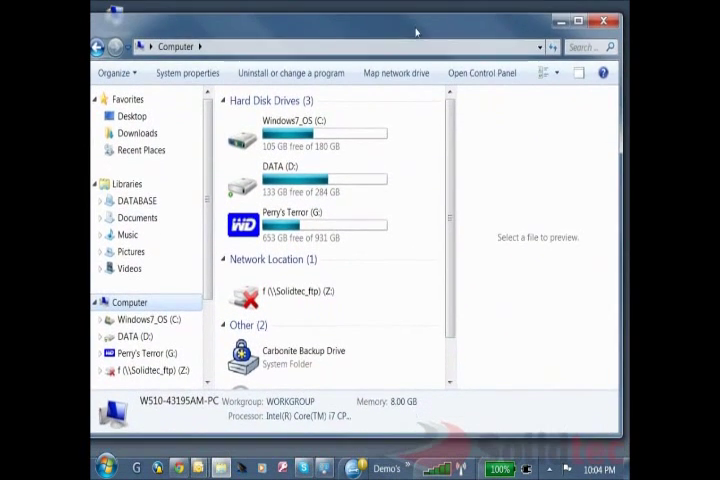
pyautogui.doubleClick(284, 132)
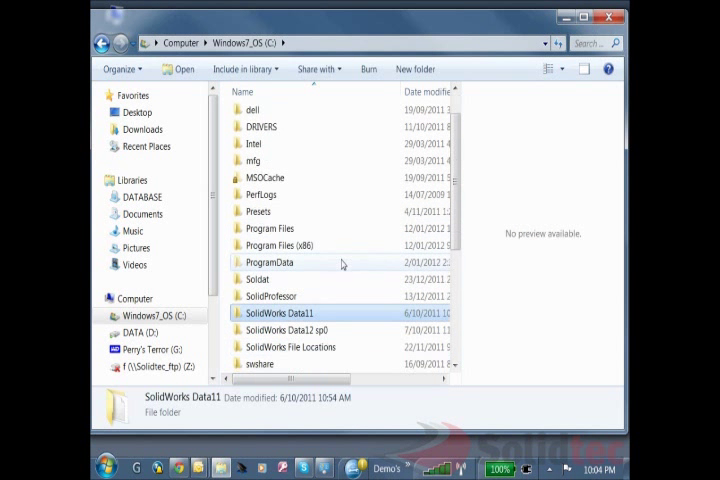
pyautogui.scroll(-3)
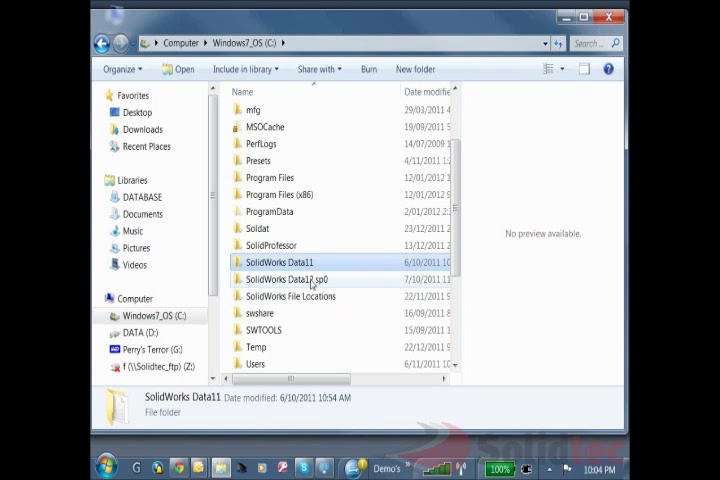
pyautogui.doubleClick(278, 262)
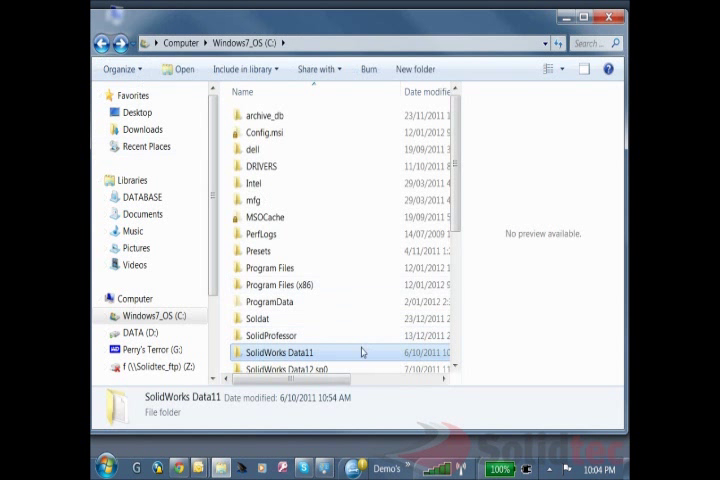
pyautogui.scroll(-3)
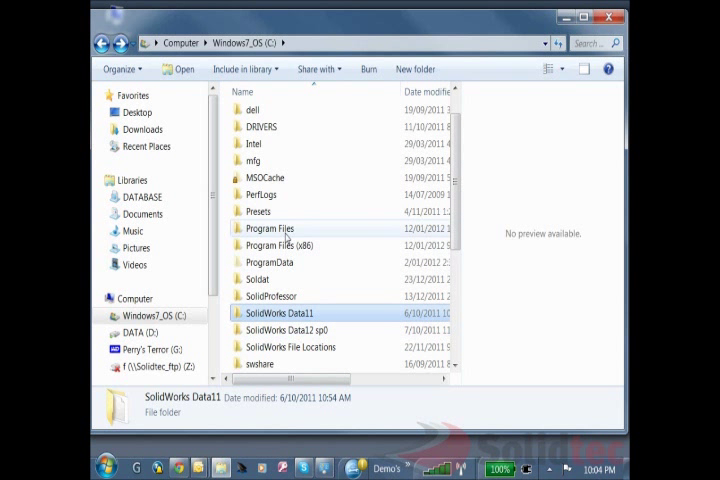
# Inside Program Files, review the existing SolidWorks Corp11 and Corp12 Sp0 folders
pyautogui.doubleClick(268, 228)
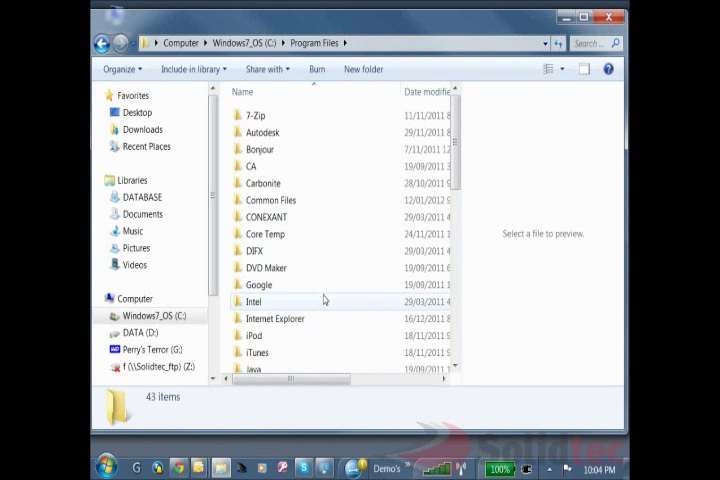
pyautogui.scroll(-3)
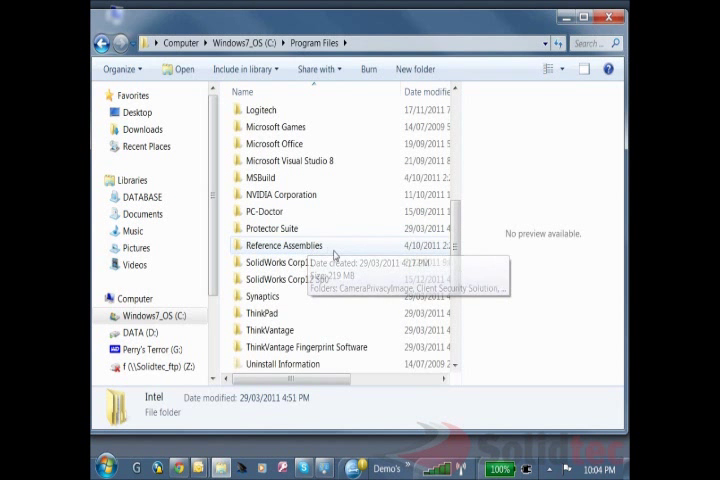
pyautogui.click(278, 262)
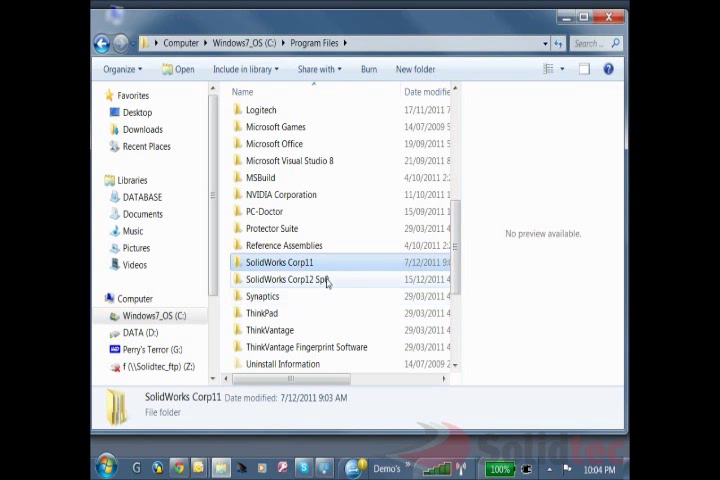
pyautogui.click(288, 278)
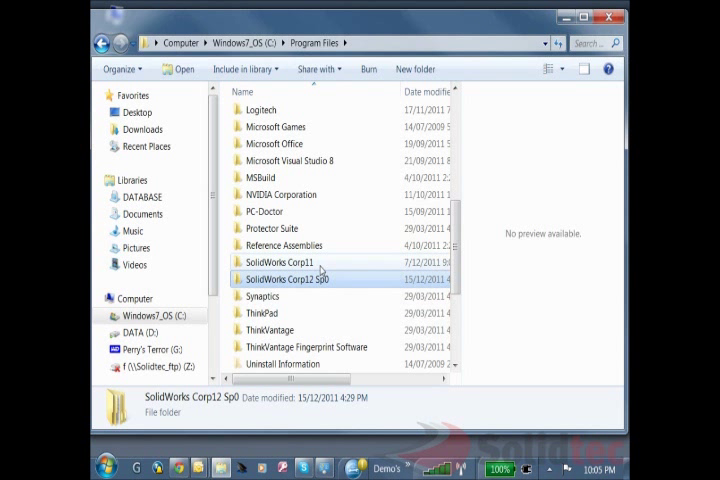
# Look inside SolidWorks Corp12 and its SolidWorks program folder, then back out
pyautogui.doubleClick(280, 262)
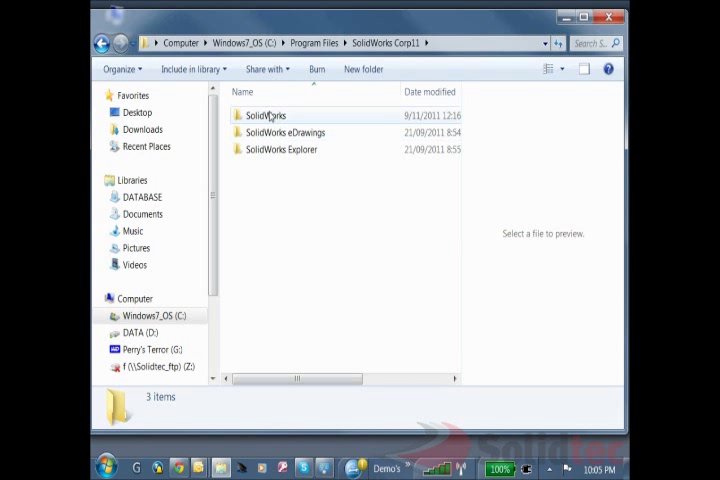
pyautogui.click(268, 116)
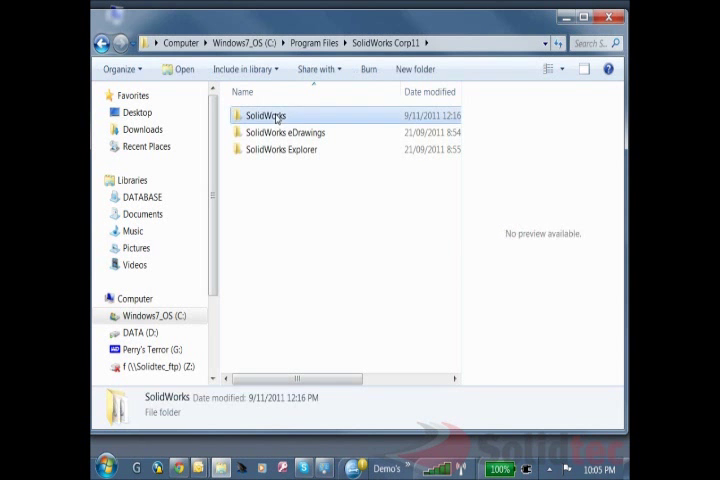
pyautogui.doubleClick(270, 116)
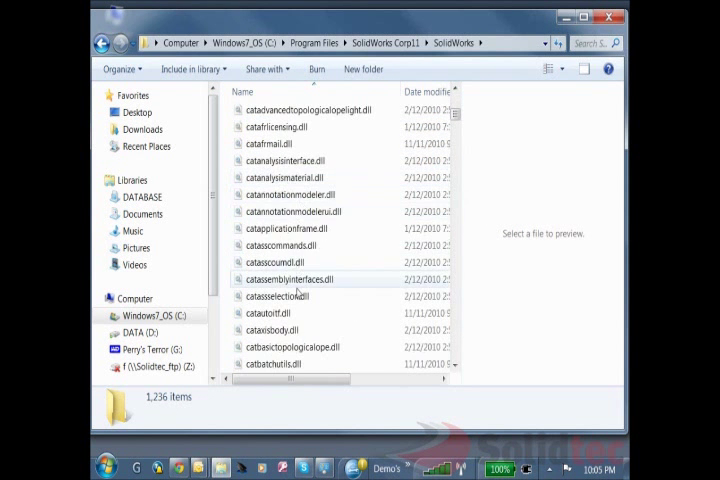
pyautogui.click(100, 42)
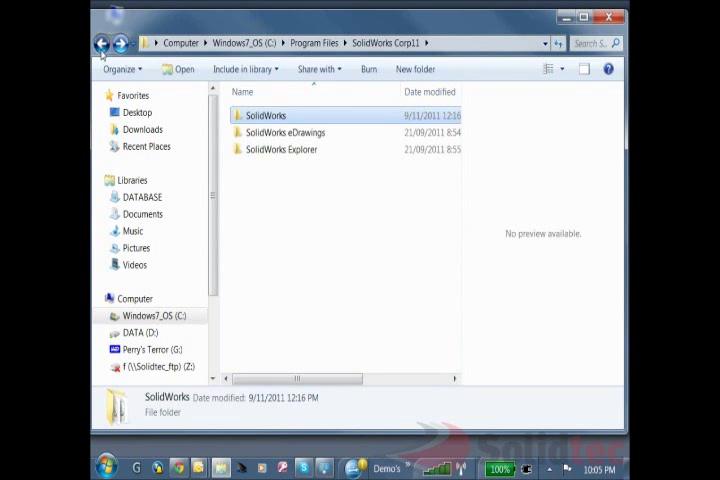
pyautogui.click(100, 42)
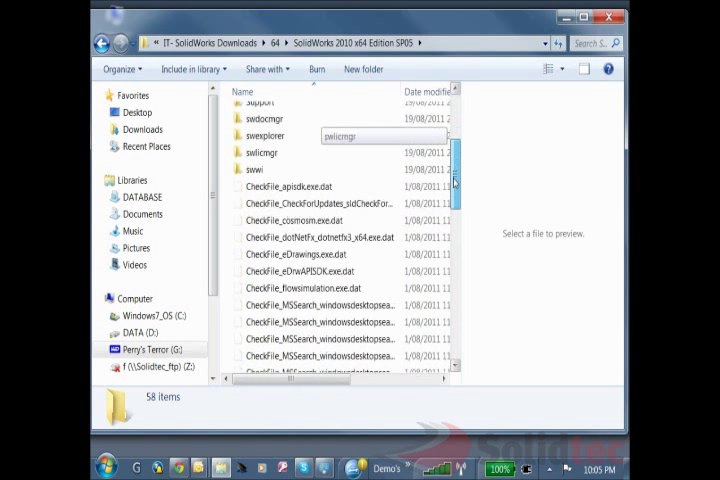
# Launch setup.exe from the SolidWorks 2010 x64 Edition download folder
pyautogui.scroll(-3)
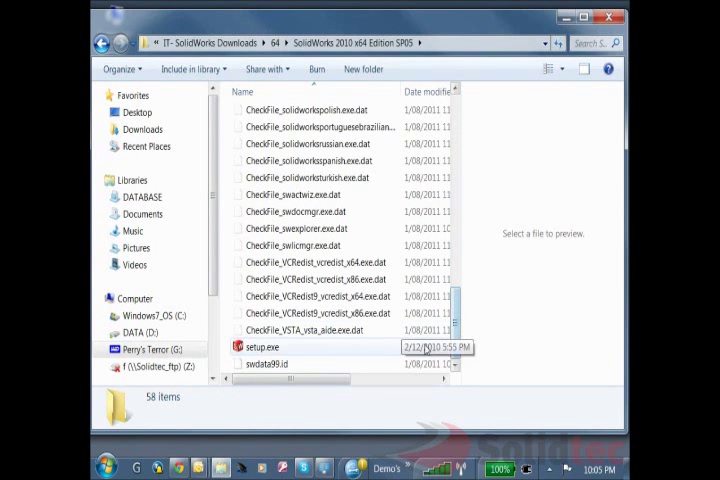
pyautogui.moveTo(262, 348)
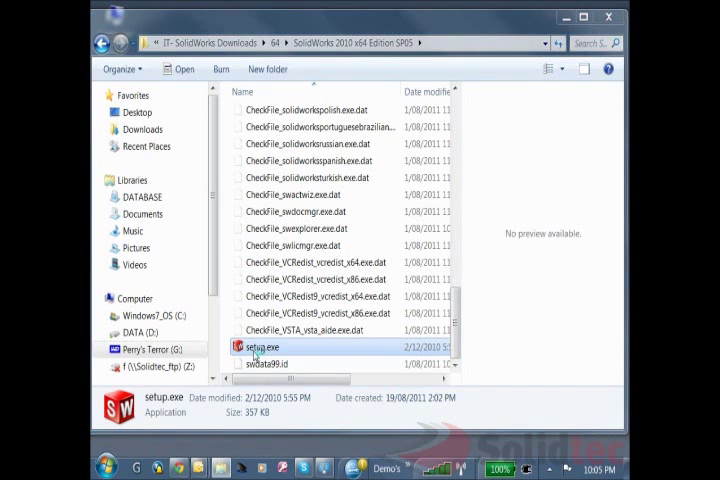
pyautogui.doubleClick(262, 346)
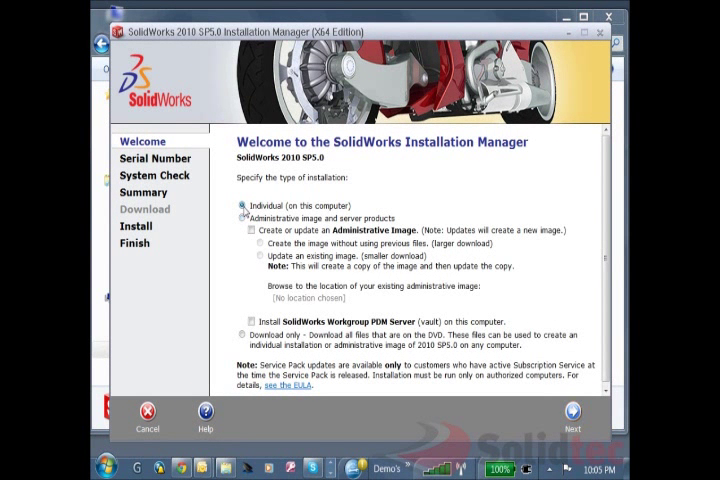
# Choose an Individual (on this computer) installation and advance to the Summary page
pyautogui.click(242, 204)
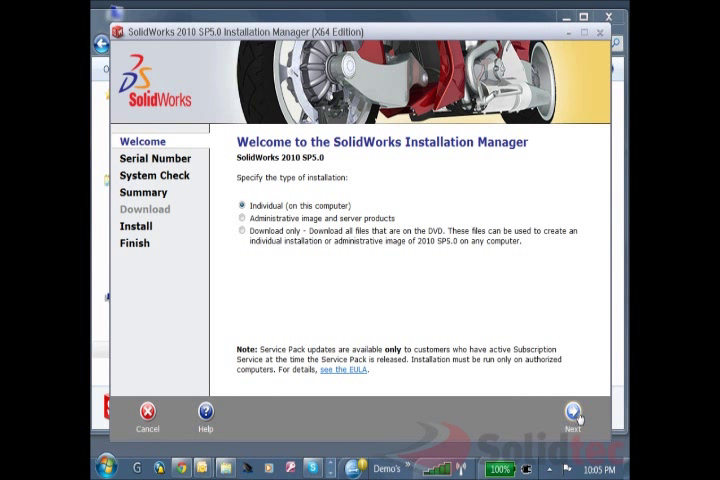
pyautogui.click(572, 412)
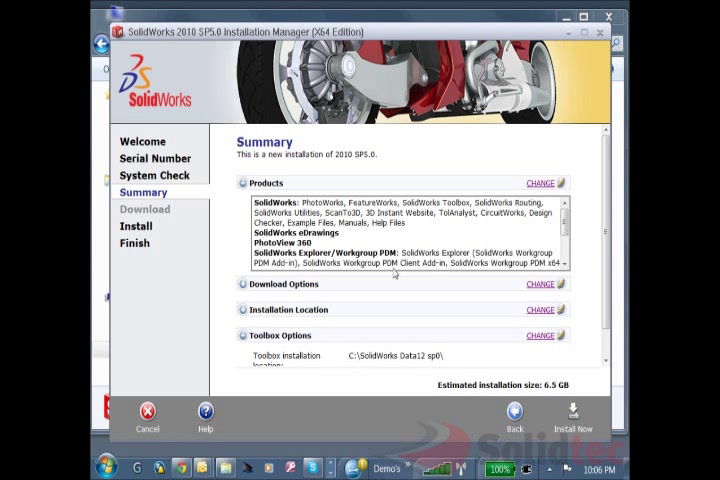
pyautogui.moveTo(528, 168)
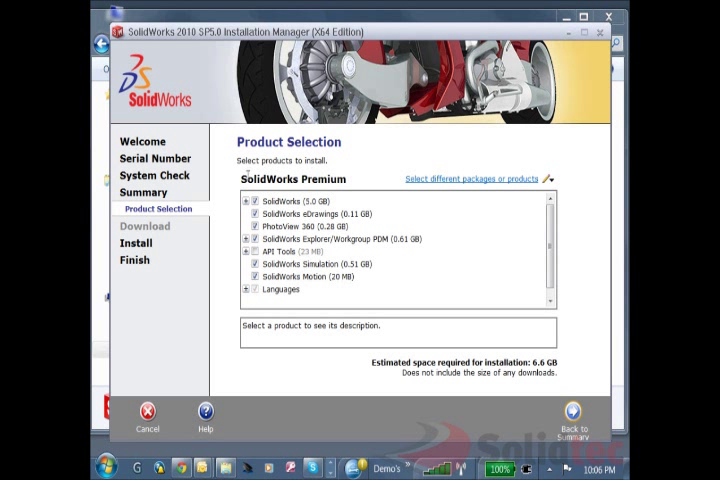
pyautogui.moveTo(232, 180)
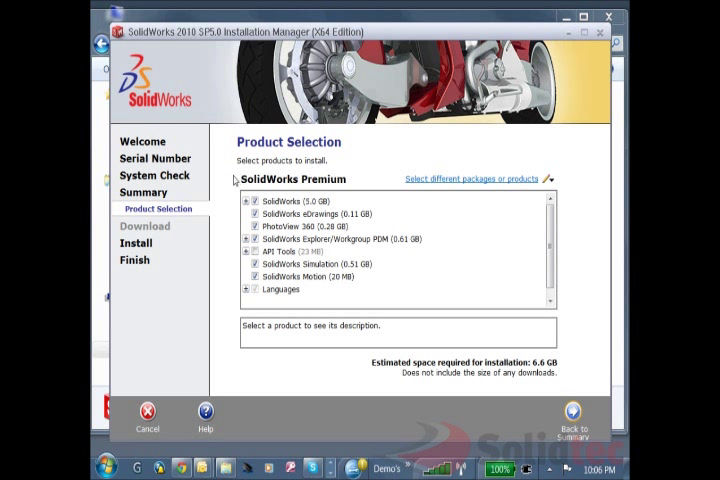
pyautogui.moveTo(572, 412)
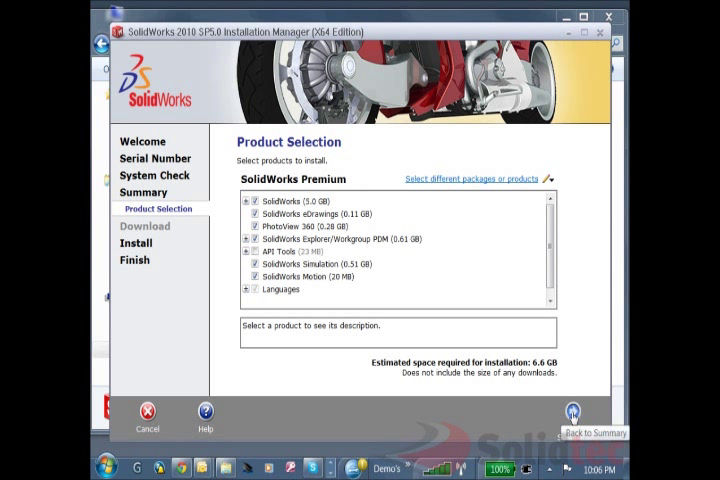
# Return from Product Selection to the Summary and review Installation Location and Toolbox Options
pyautogui.click(576, 420)
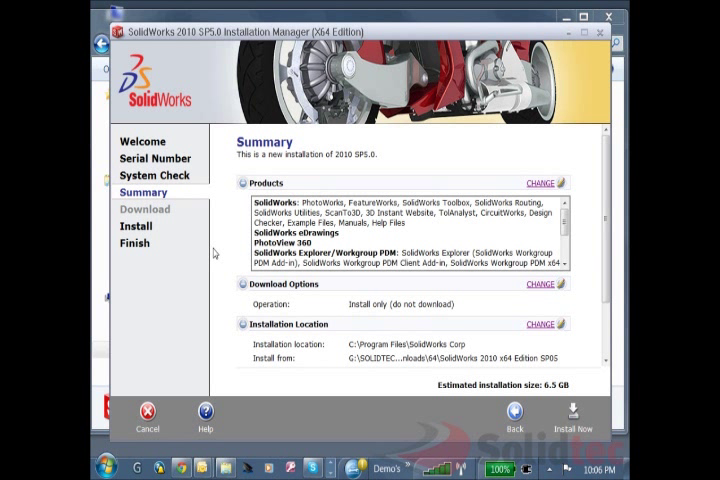
pyautogui.moveTo(228, 292)
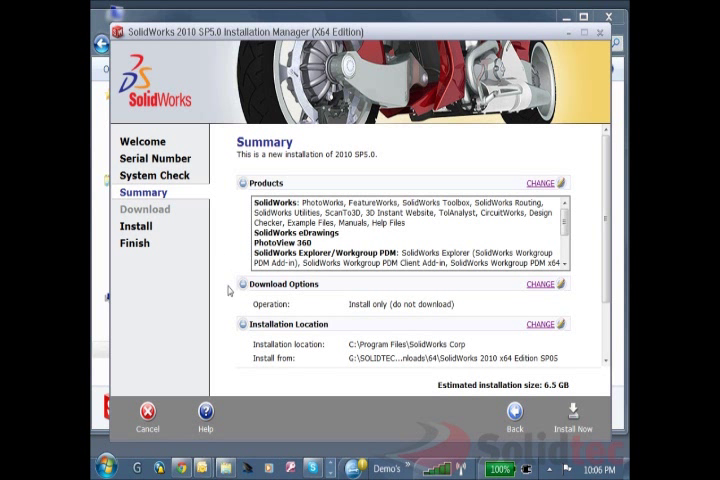
pyautogui.scroll(-3)
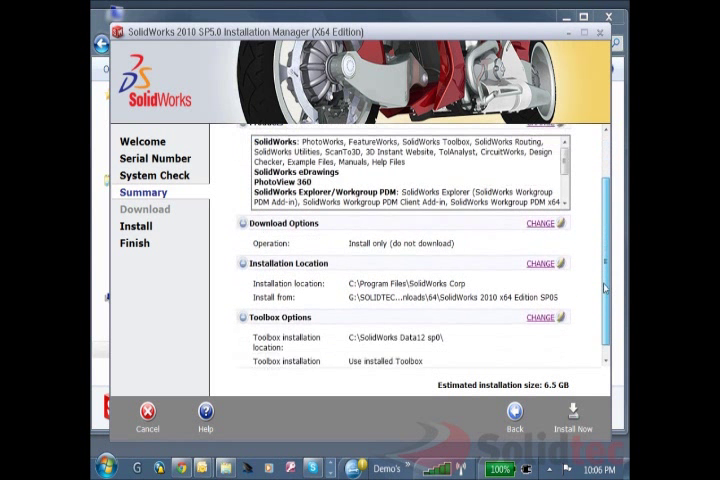
pyautogui.scroll(-3)
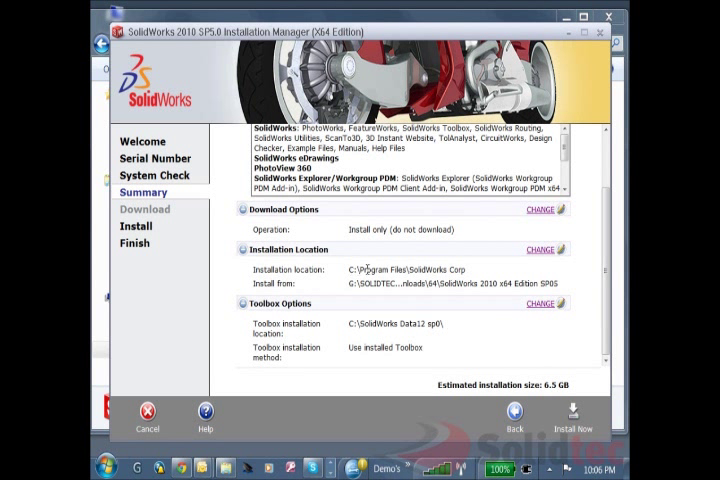
pyautogui.moveTo(478, 272)
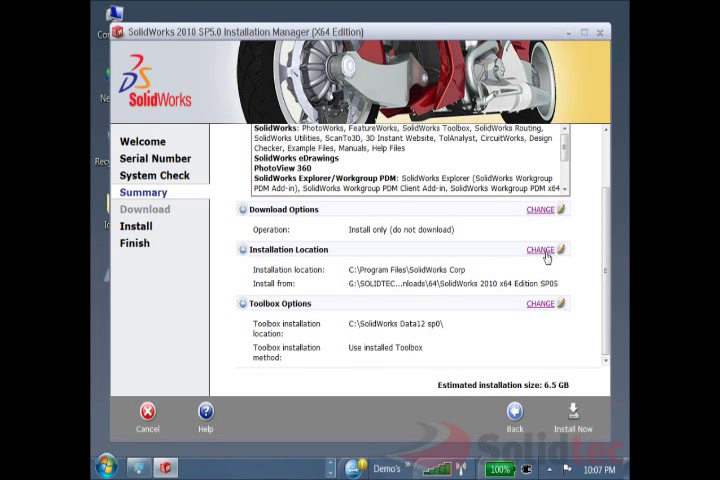
# Change the installation location to a new folder C:\Program Files\SolidWorks Corp10, creating it when prompted
pyautogui.click(540, 250)
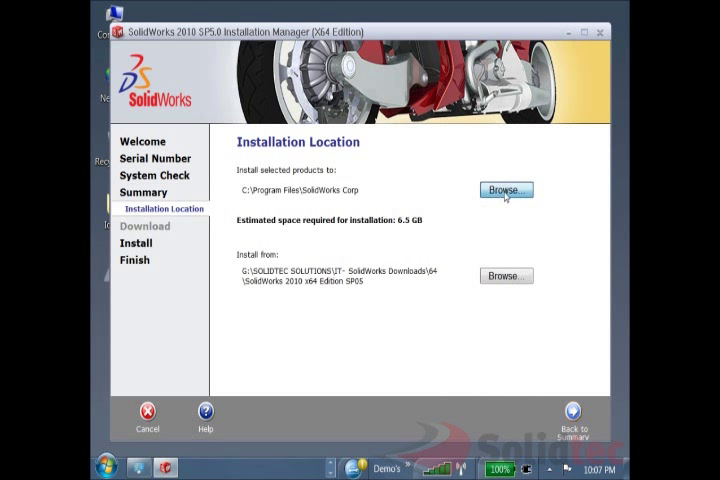
pyautogui.click(504, 190)
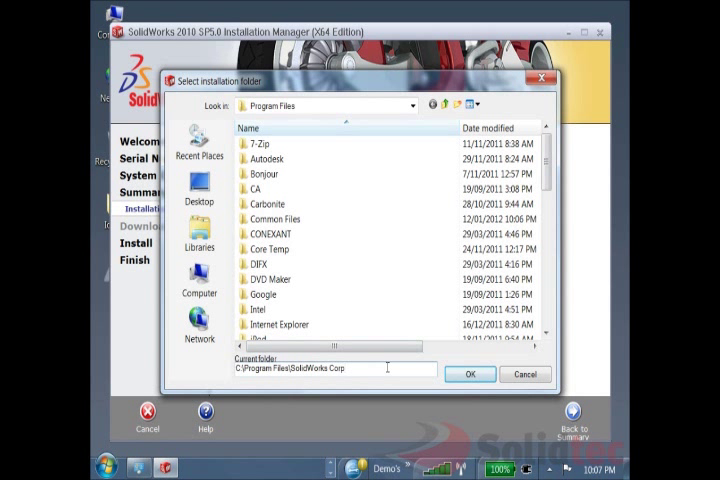
pyautogui.write('10')
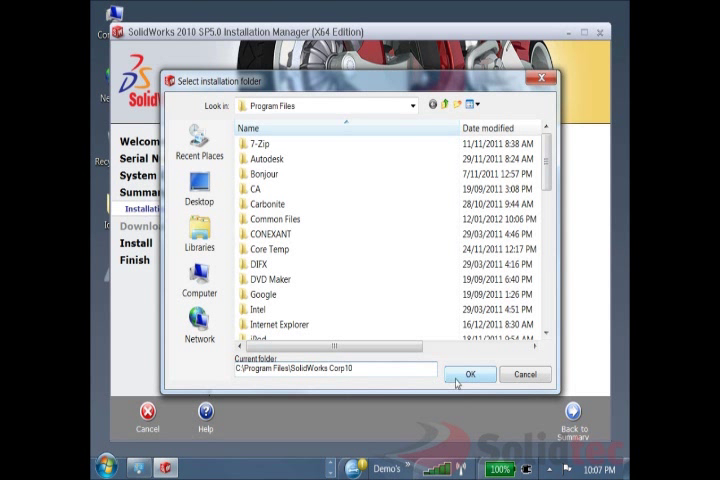
pyautogui.click(470, 374)
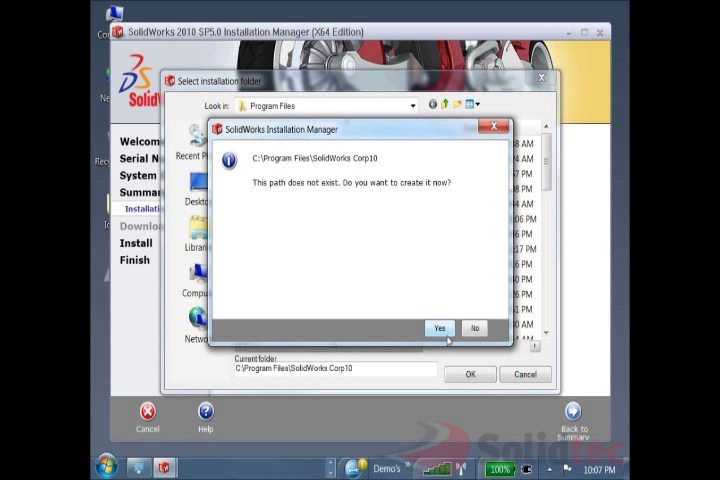
pyautogui.click(440, 328)
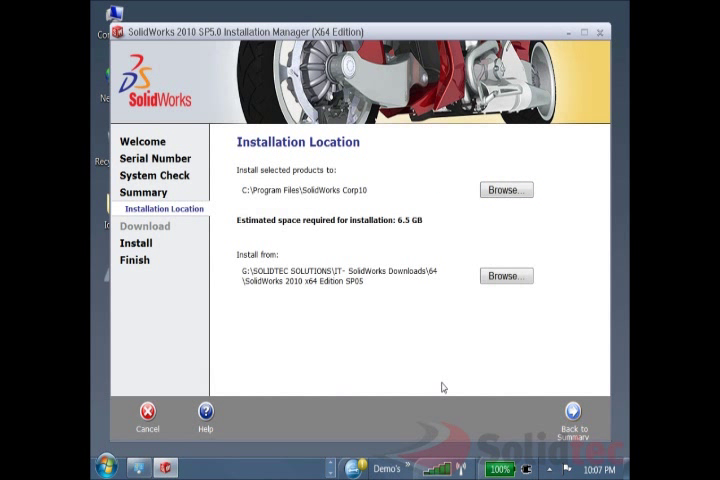
pyautogui.click(360, 192)
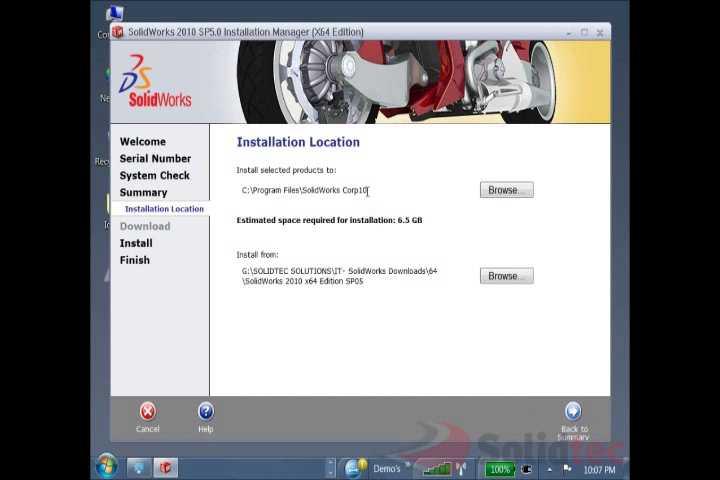
pyautogui.moveTo(572, 410)
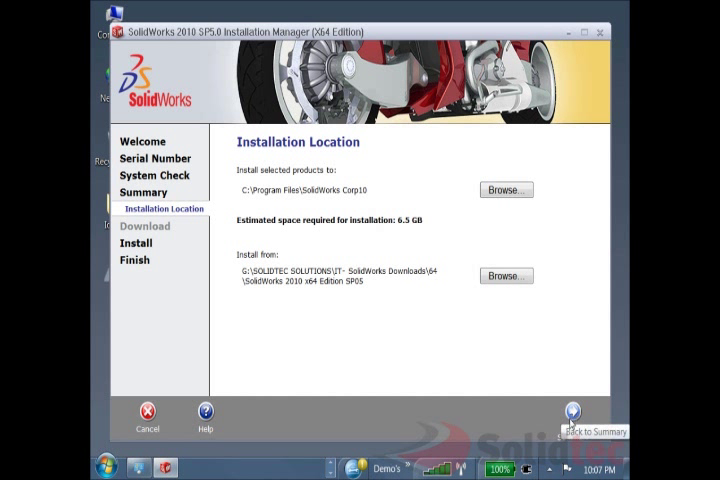
# Return to the Summary, now listing SolidWorks Corp10 as the installation location
pyautogui.click(572, 412)
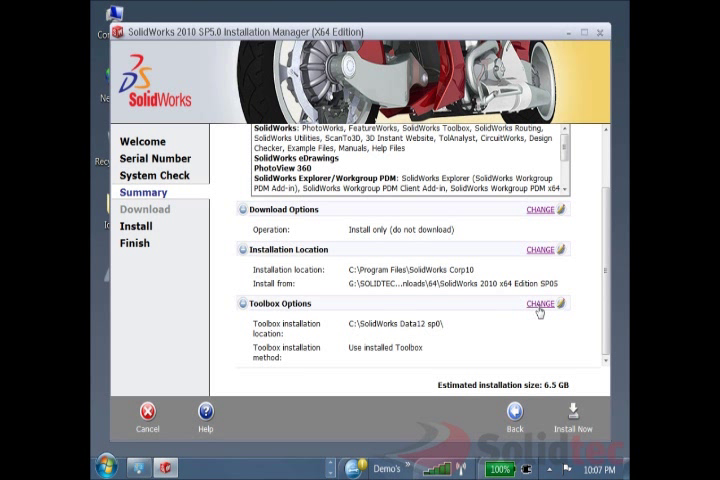
# Set Toolbox Options to create a new 2010 Toolbox at C:\SolidWorks Data10
pyautogui.click(540, 304)
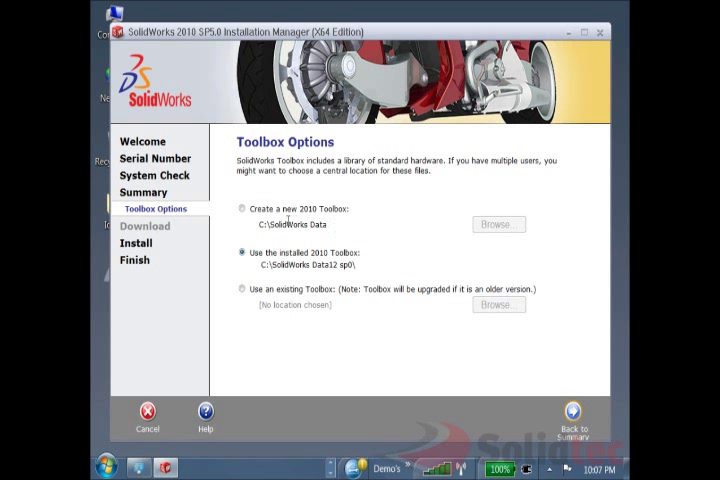
pyautogui.click(240, 210)
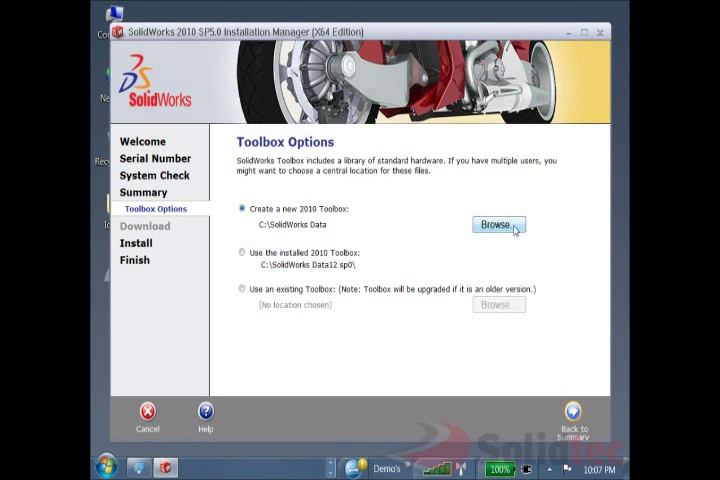
pyautogui.click(496, 226)
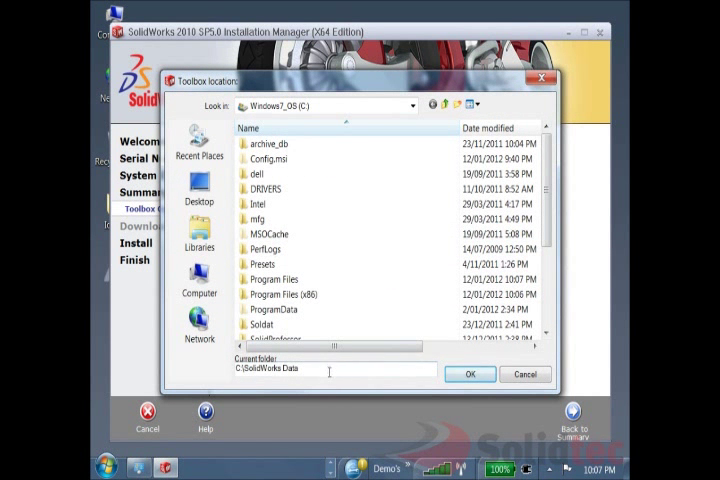
pyautogui.write('10')
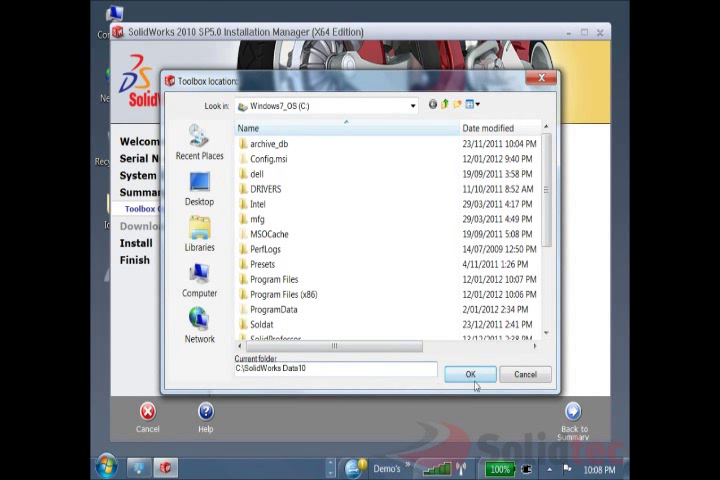
pyautogui.click(470, 374)
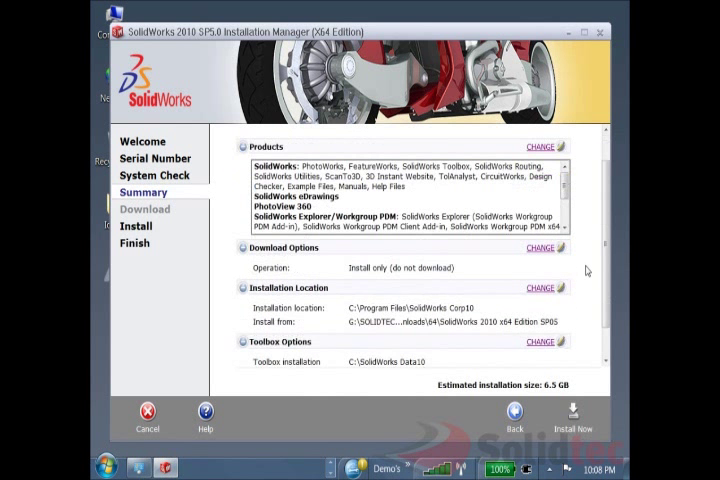
# Verify the toolbox method reads New Toolbox and start the installation with Install Now
pyautogui.scroll(-3)
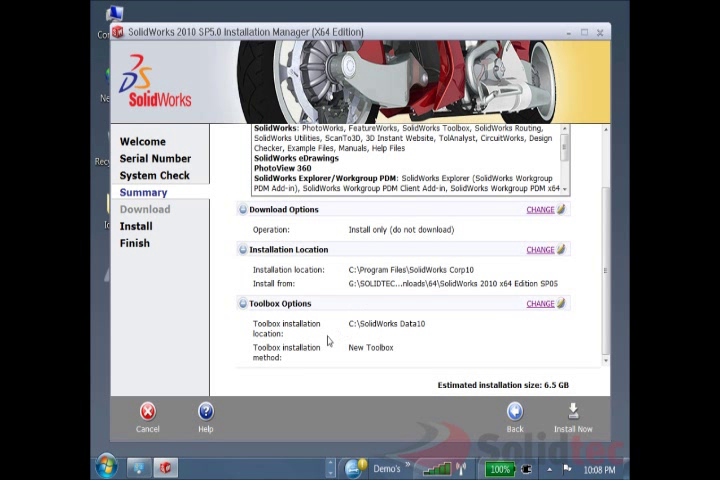
pyautogui.moveTo(328, 340)
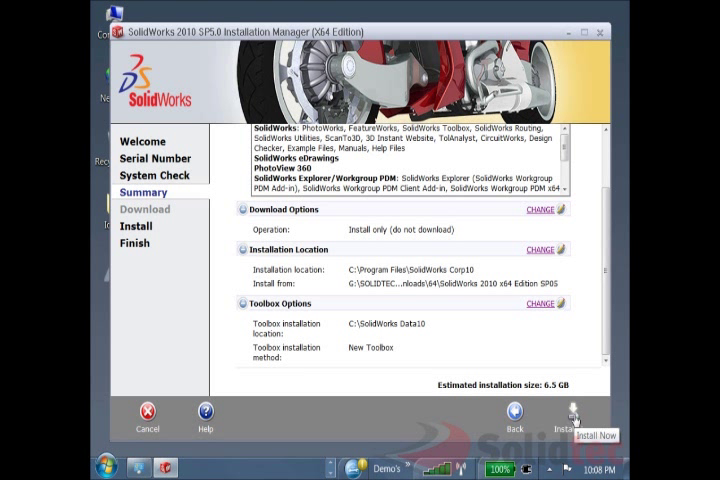
pyautogui.click(568, 412)
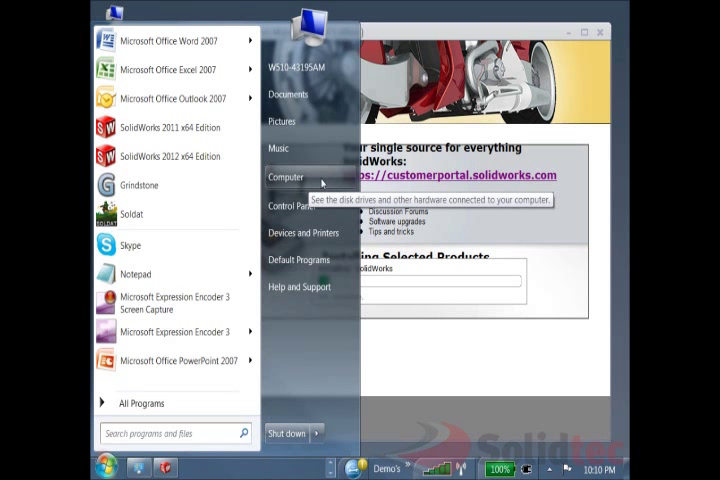
# Check in Explorer that the new SolidWorks Data10 folder exists on the C: drive
pyautogui.click(288, 176)
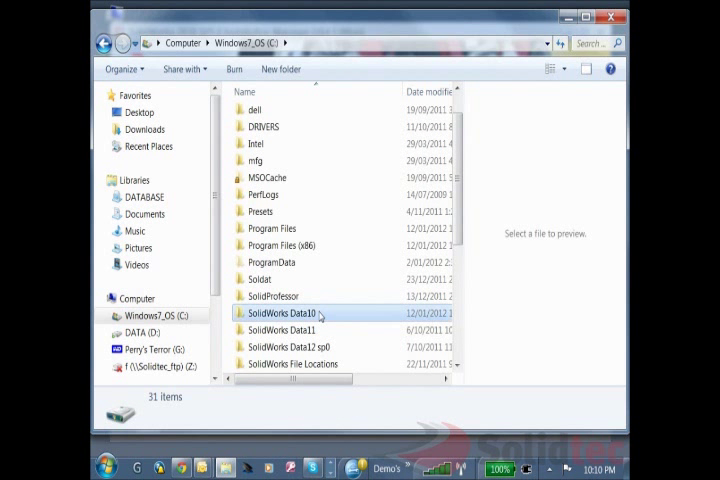
pyautogui.doubleClick(282, 312)
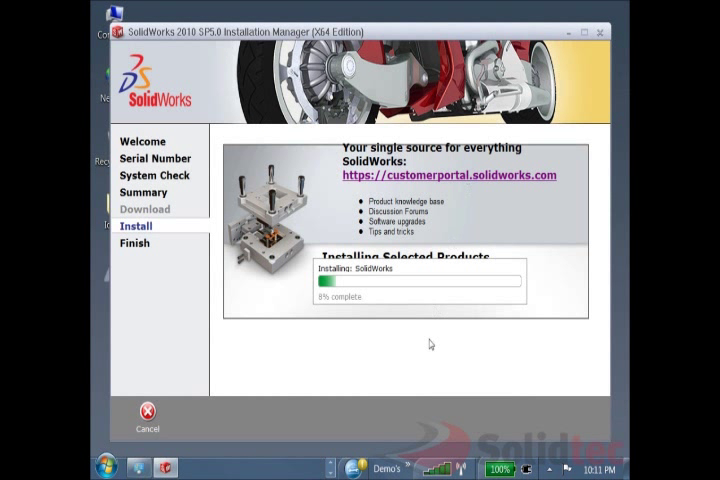
pyautogui.moveTo(430, 376)
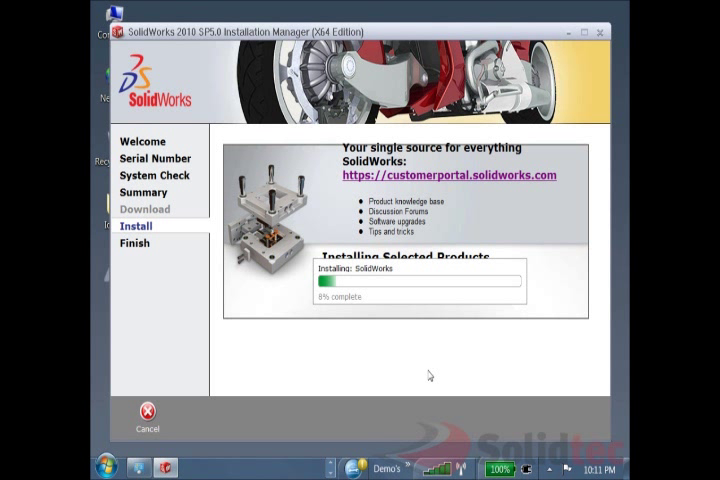